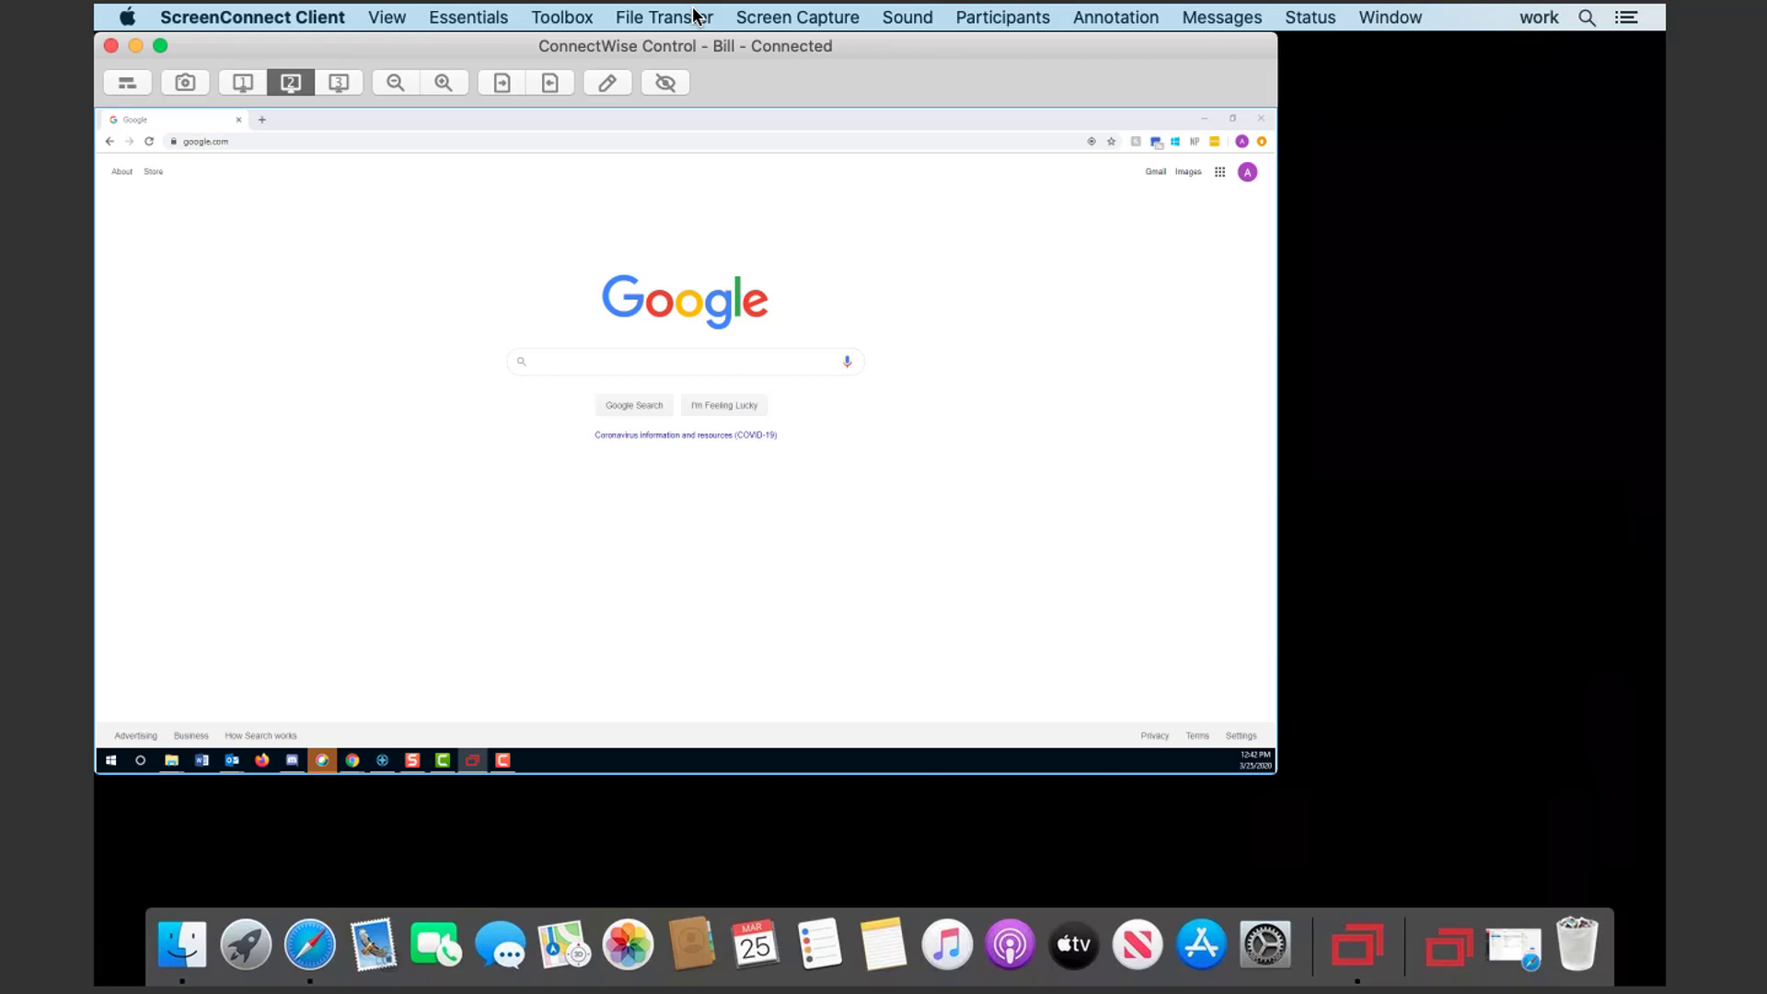
Step: Start sending a folder to the remote computer via File Transfer > Send Folder
{"action": "left_click", "coordinate": [664, 17]}
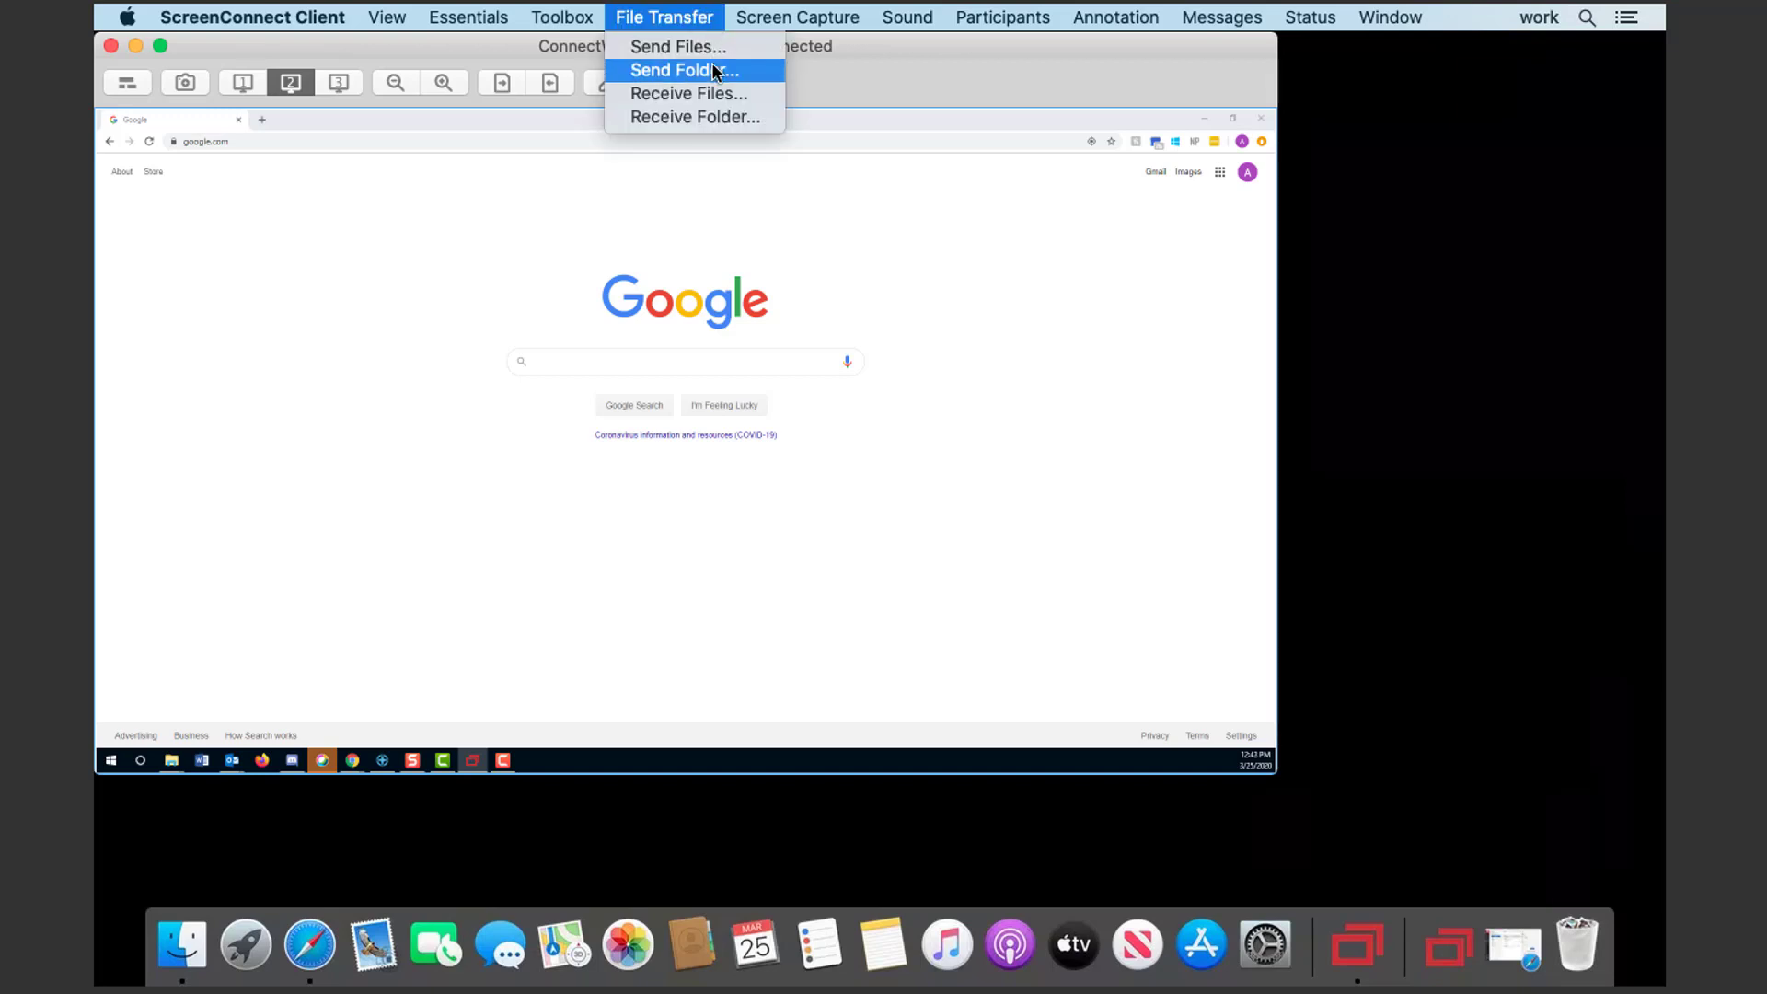
{"action": "left_click", "coordinate": [685, 70]}
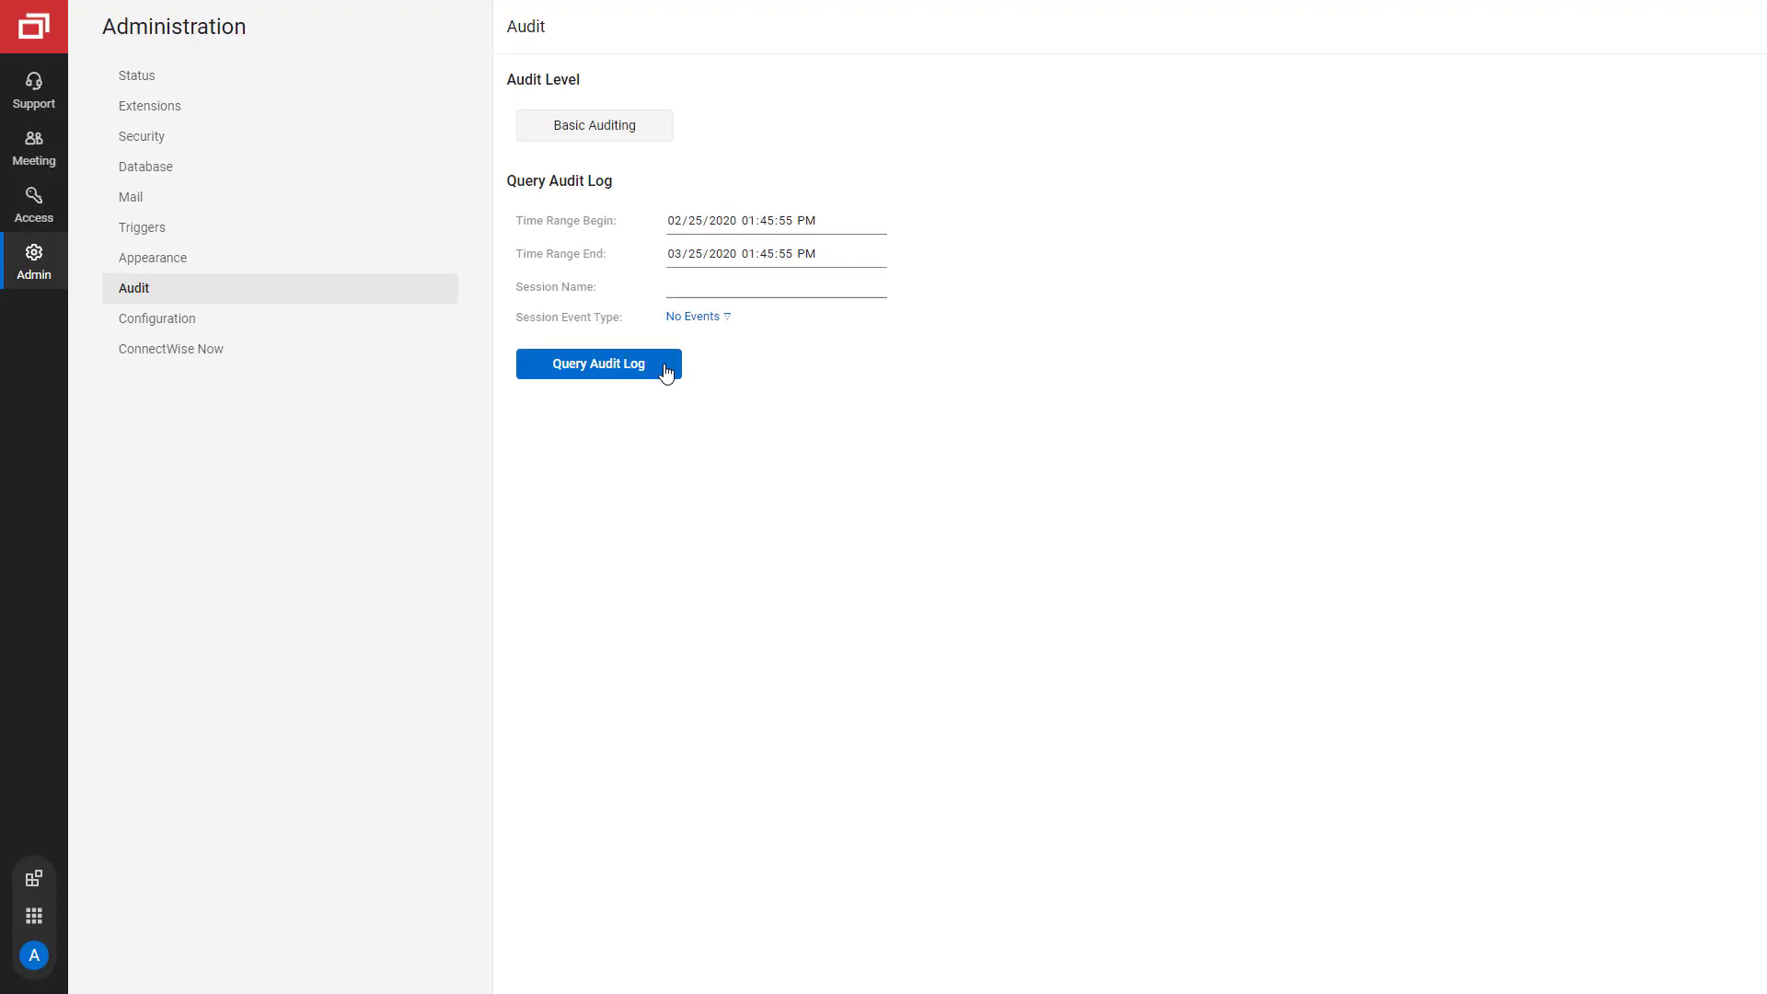
Step: Run the one-month audit log query with Session Event Type left at No Events
{"action": "left_click", "coordinate": [598, 362]}
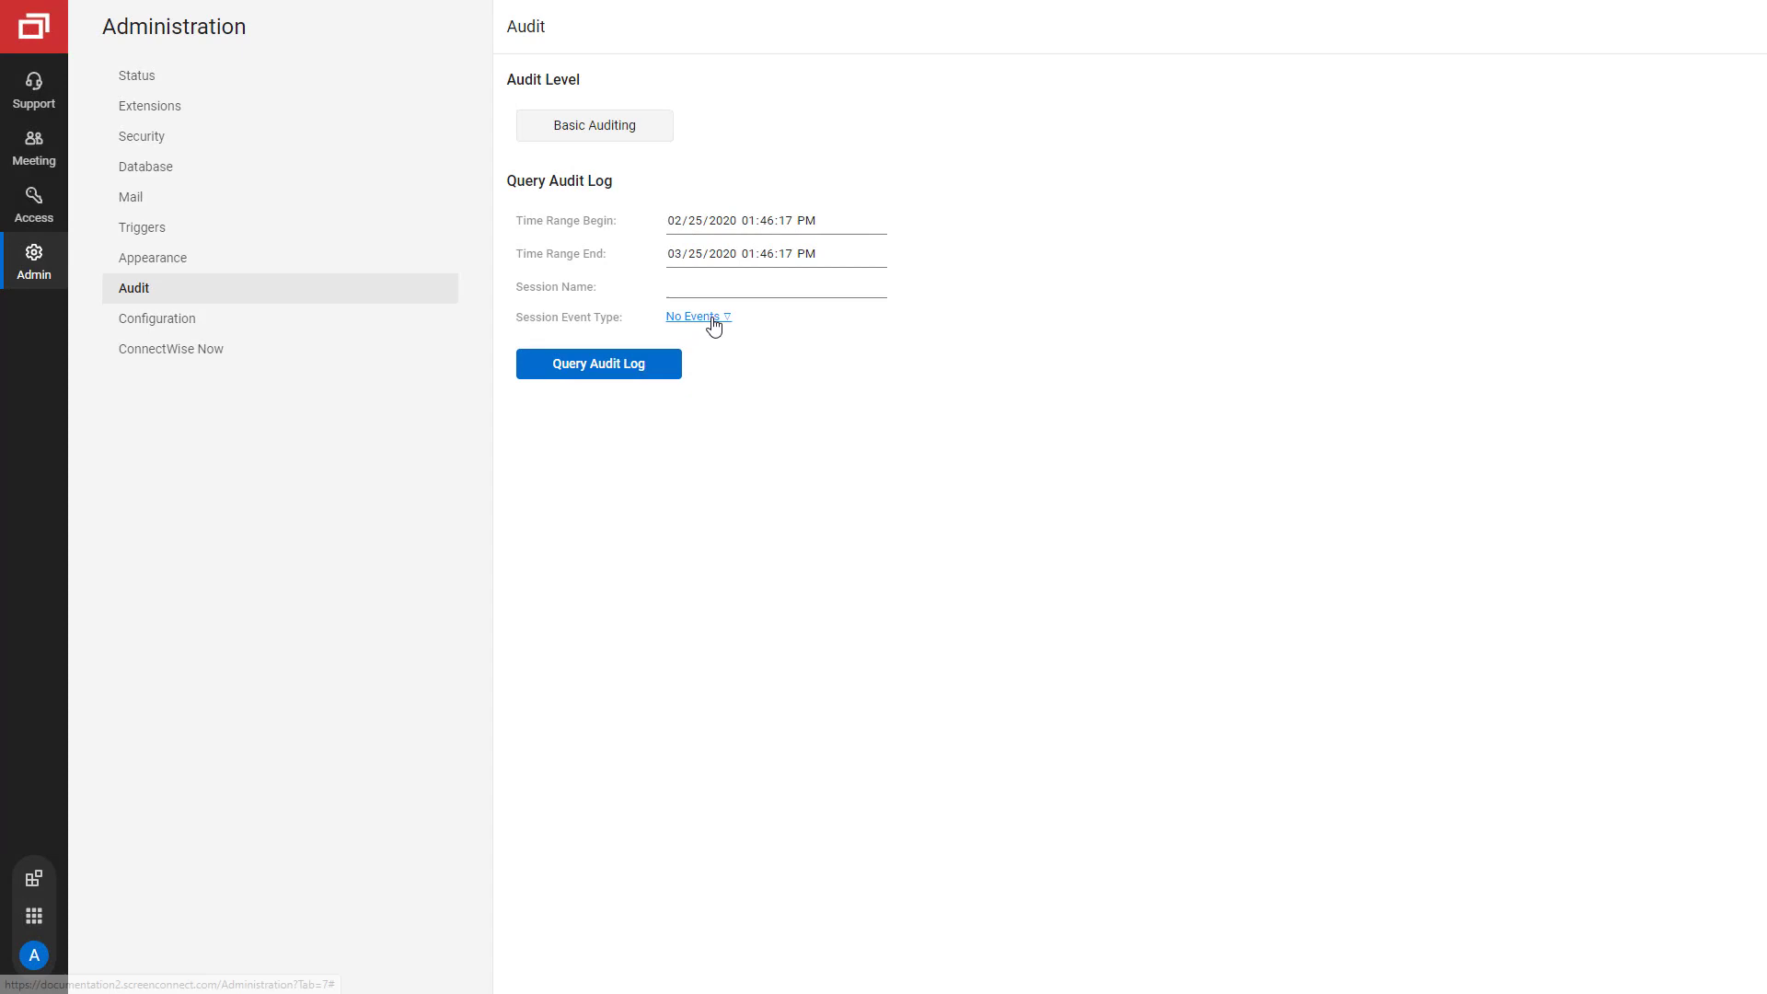
Step: Filter the audit log to QueuedWake, InitiatedJoin, ModifiedName and ProcessedWake events and run the query
{"action": "left_click", "coordinate": [694, 314]}
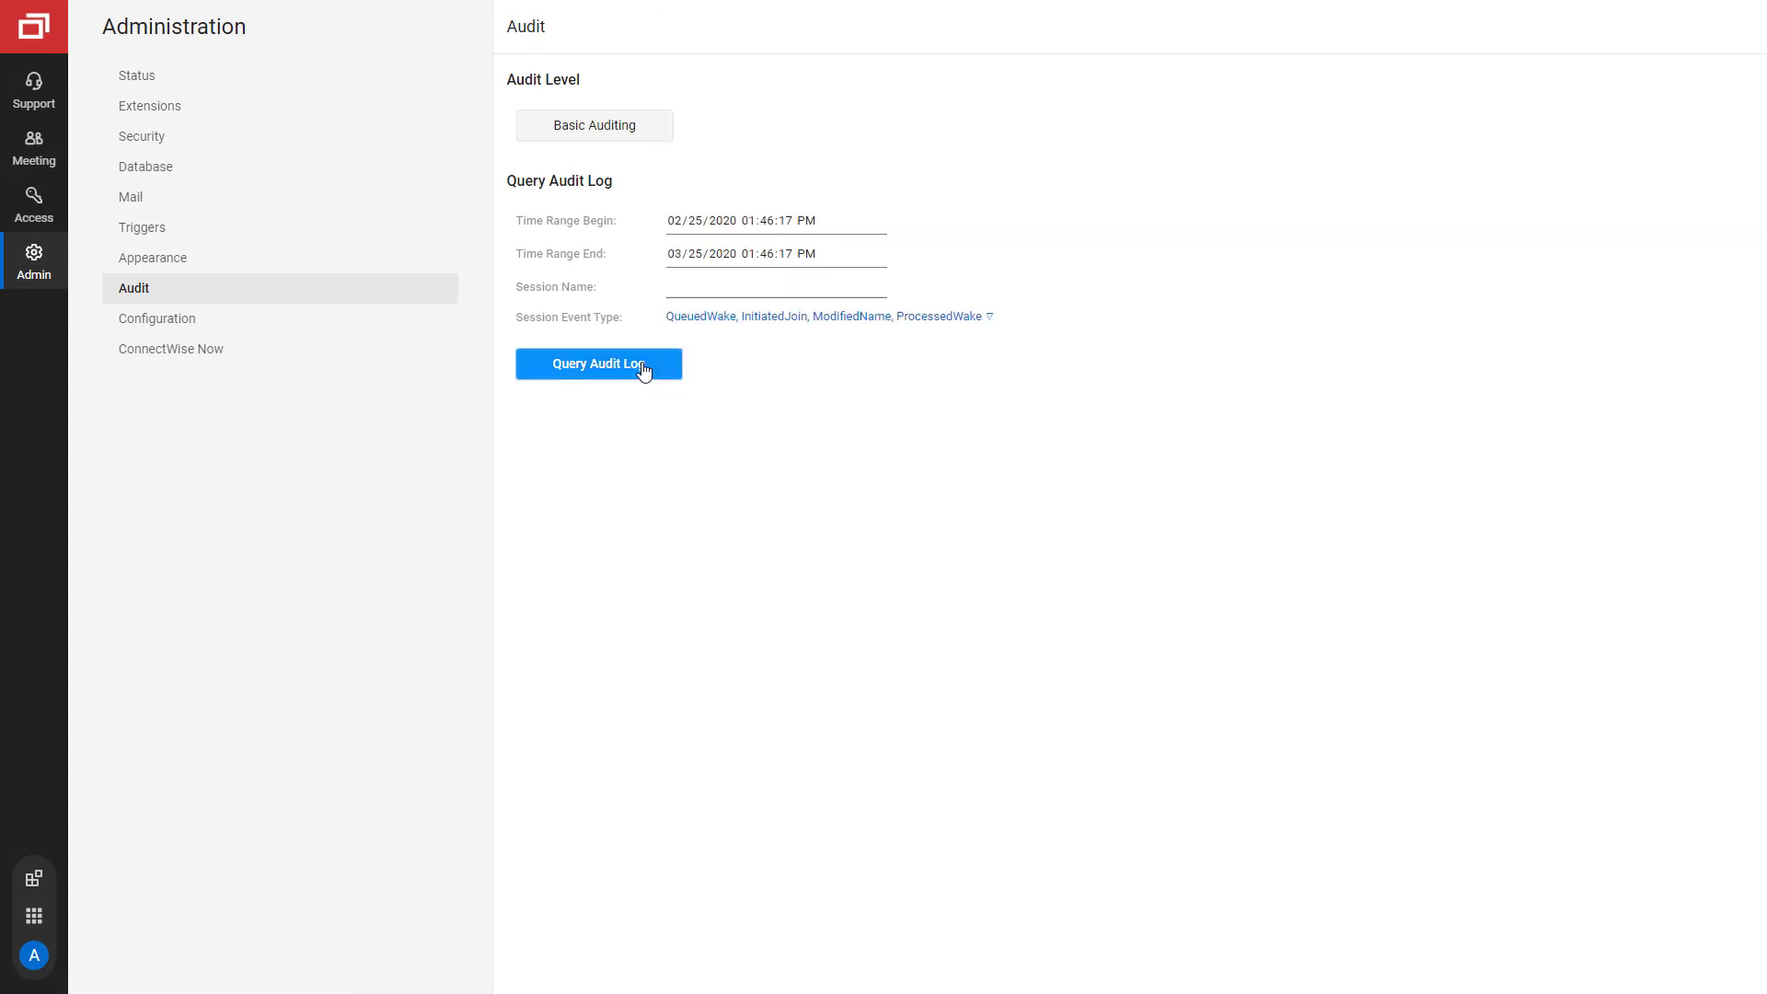
{"action": "left_click", "coordinate": [598, 363]}
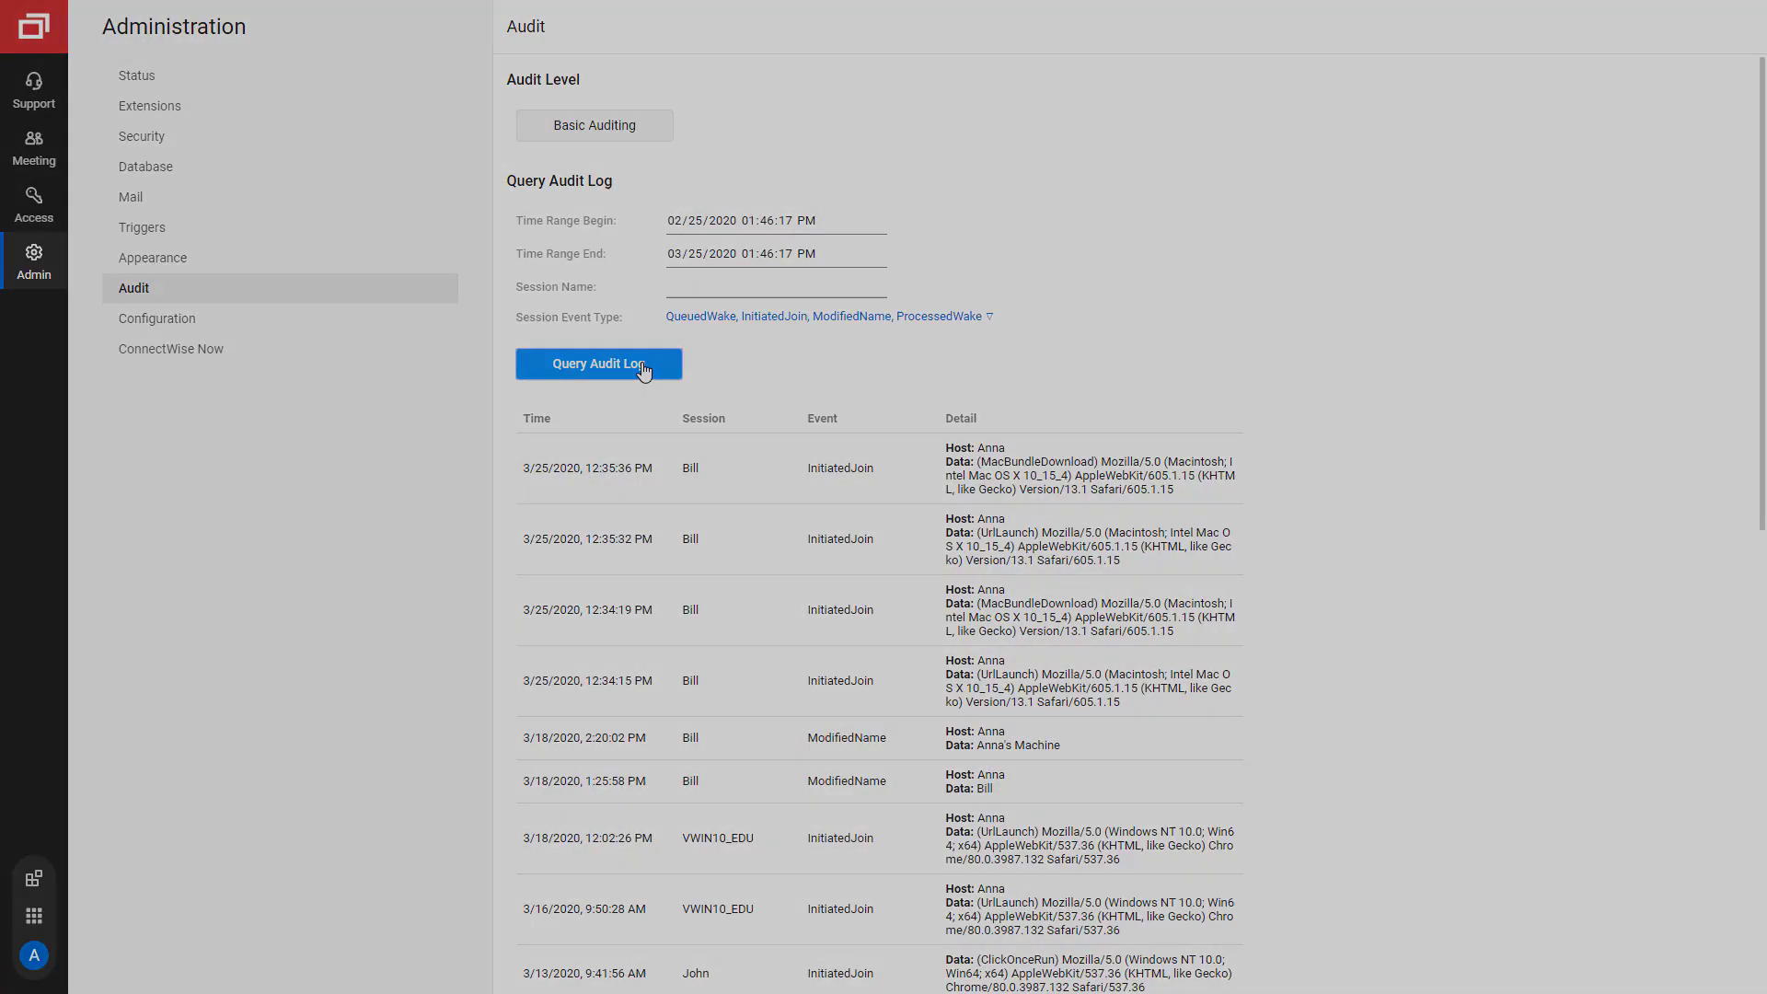